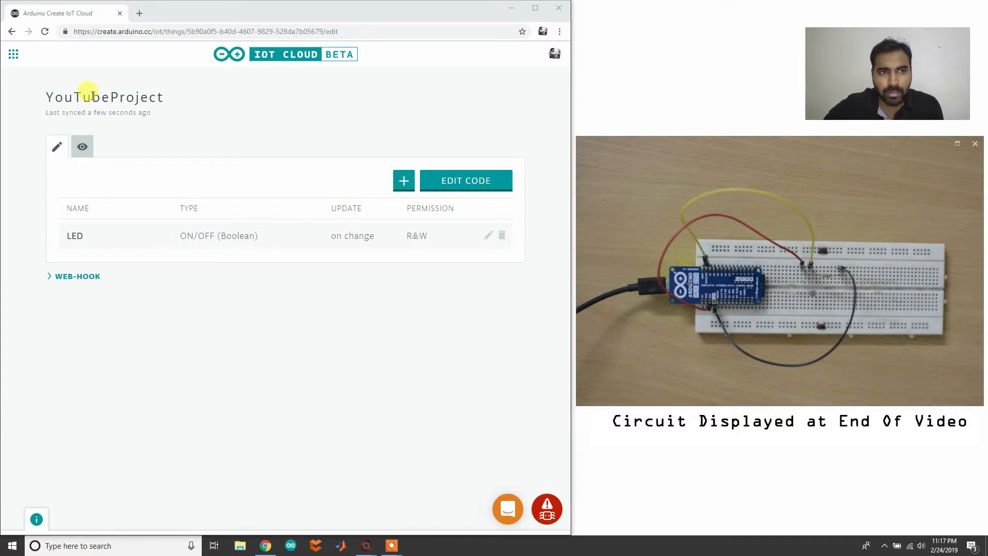
{"action": "mouse_move", "coordinate": [123, 201]}
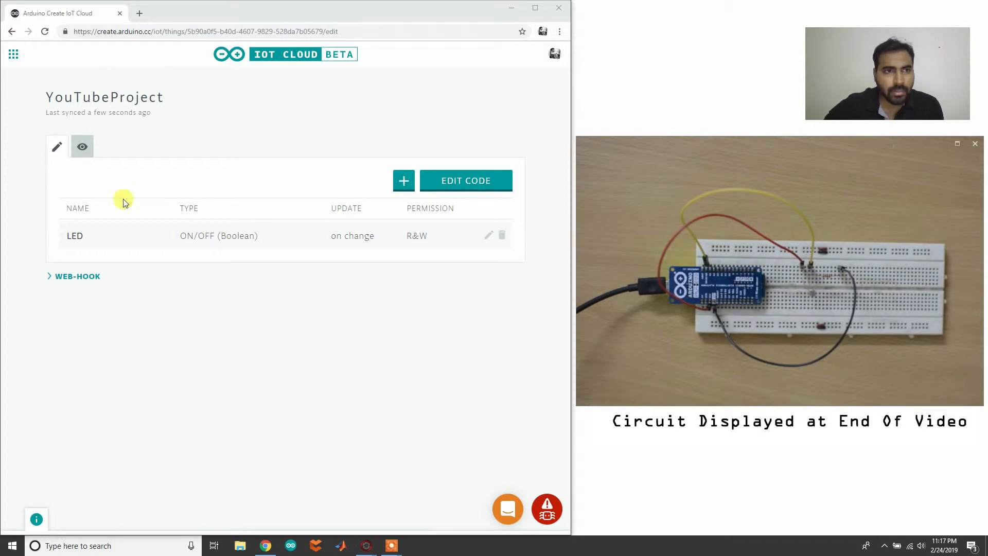
{"action": "mouse_move", "coordinate": [313, 255]}
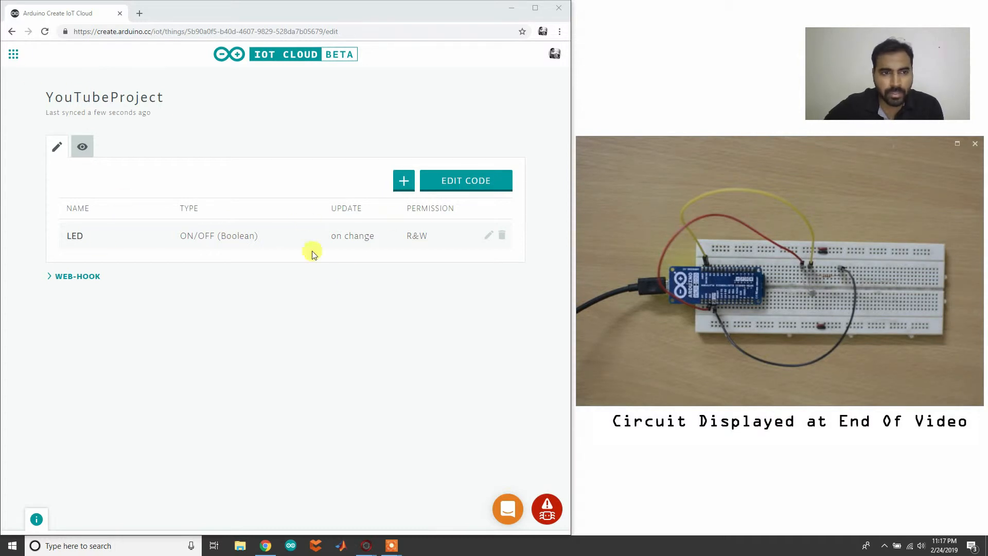
{"action": "mouse_move", "coordinate": [252, 328]}
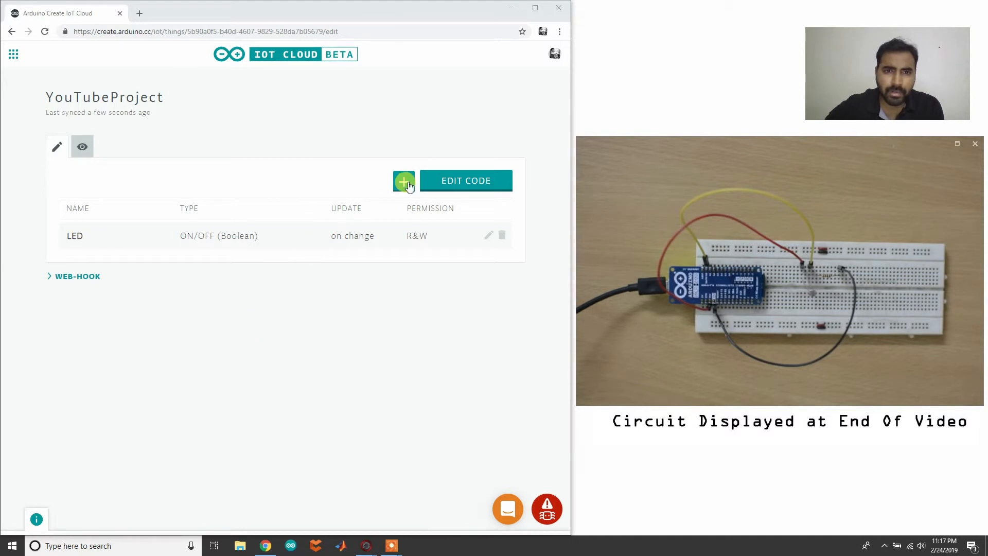
{"action": "mouse_move", "coordinate": [403, 181]}
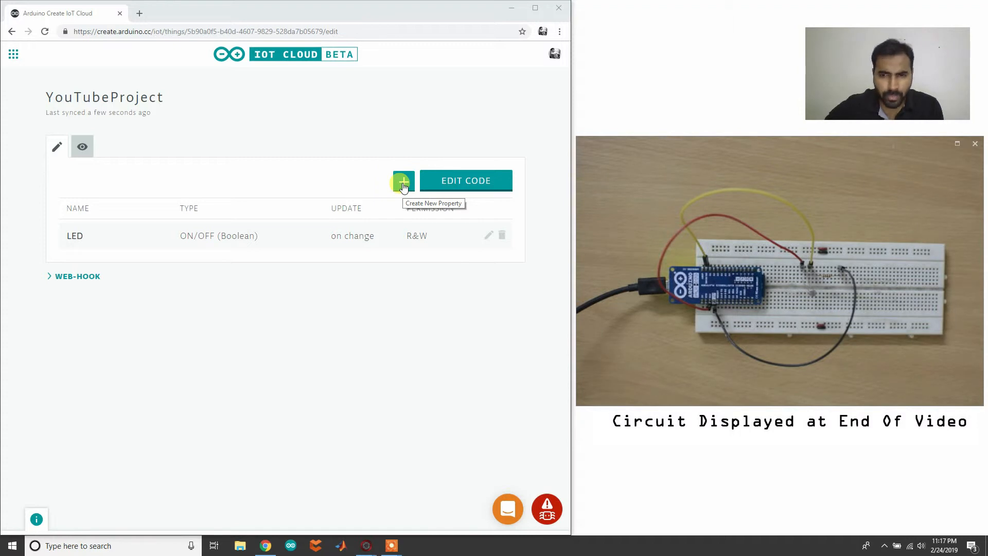
- Add a new Int property with maximum value 1024 and name it LDR
{"action": "left_click", "coordinate": [402, 180]}
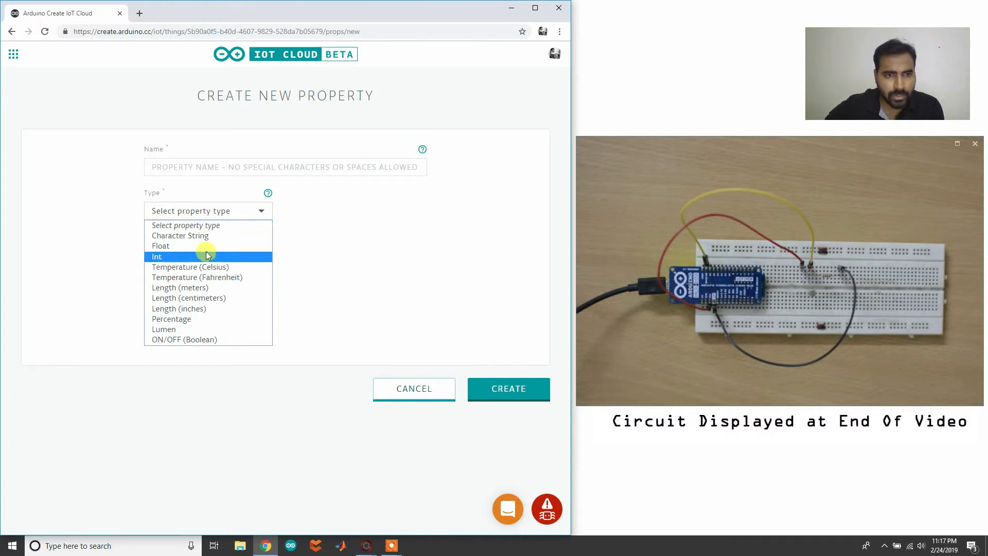
{"action": "left_click", "coordinate": [156, 256]}
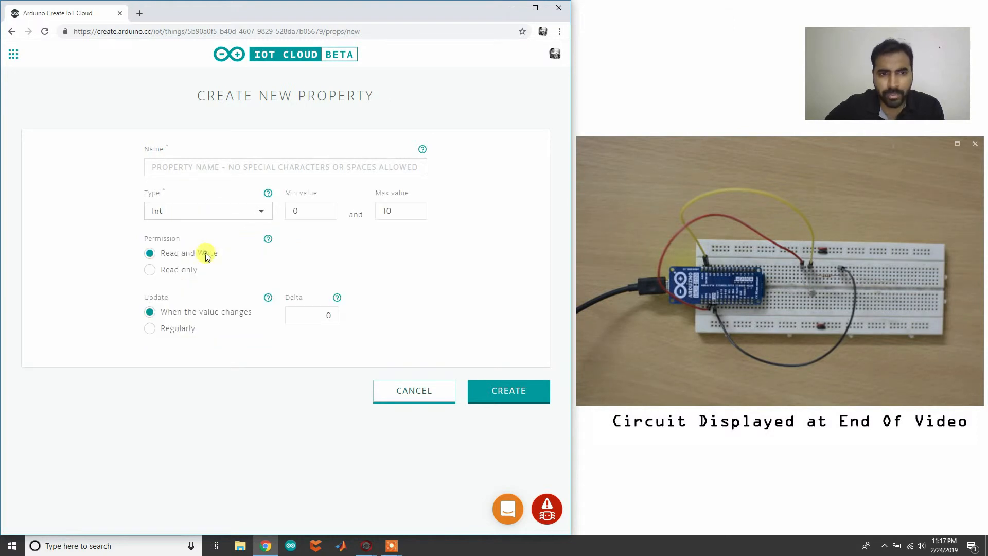
{"action": "left_click", "coordinate": [400, 210]}
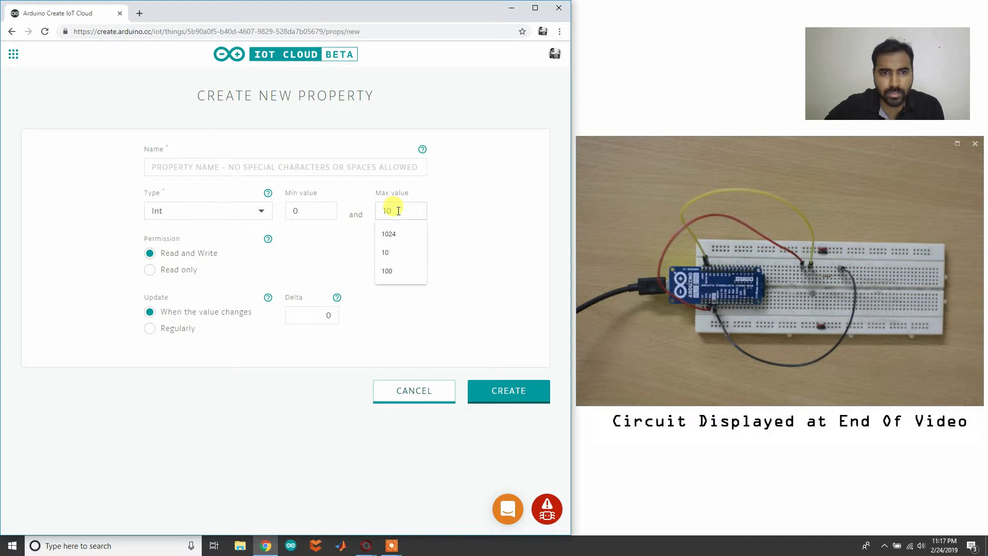
{"action": "left_click", "coordinate": [389, 233]}
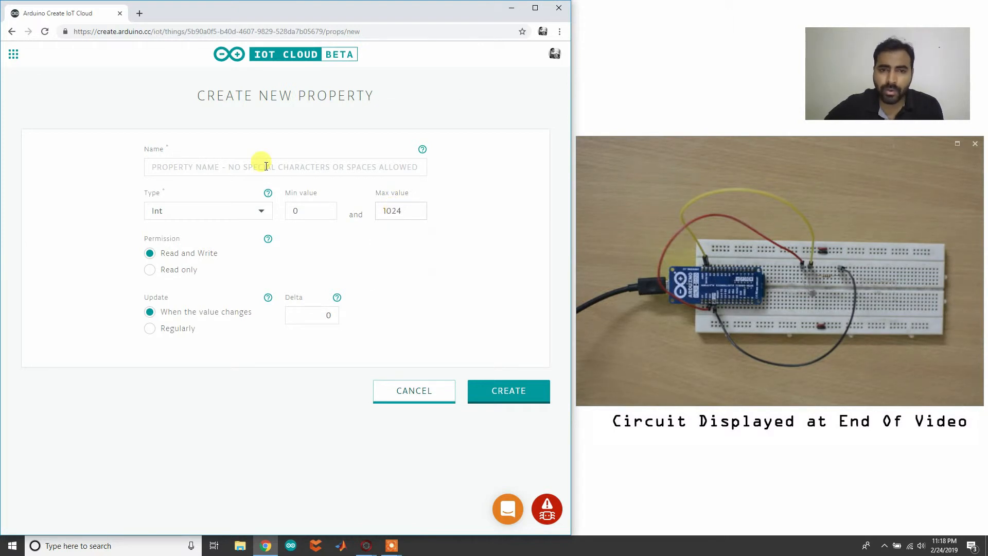
{"action": "left_click", "coordinate": [401, 210]}
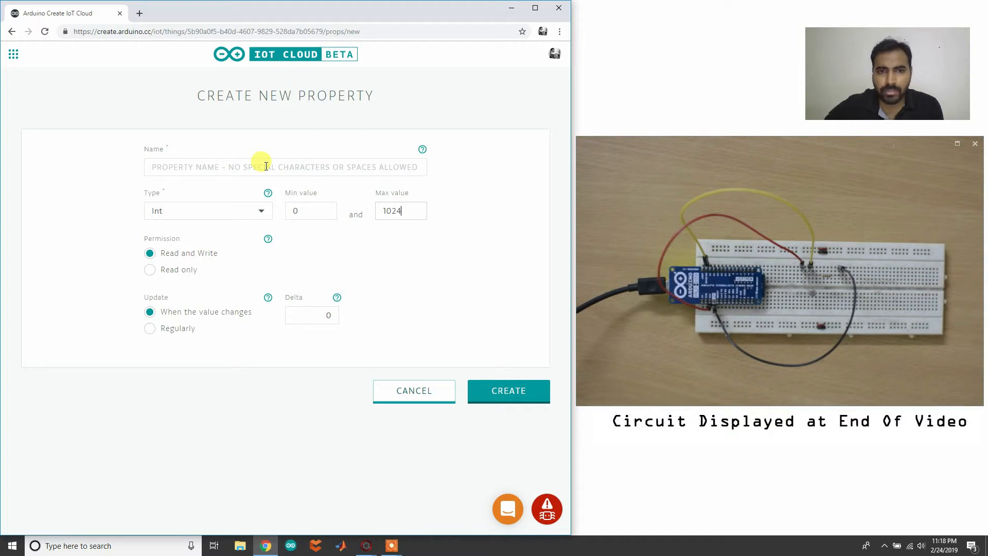
{"action": "left_click", "coordinate": [284, 166]}
{"action": "type", "text": "LDR"}
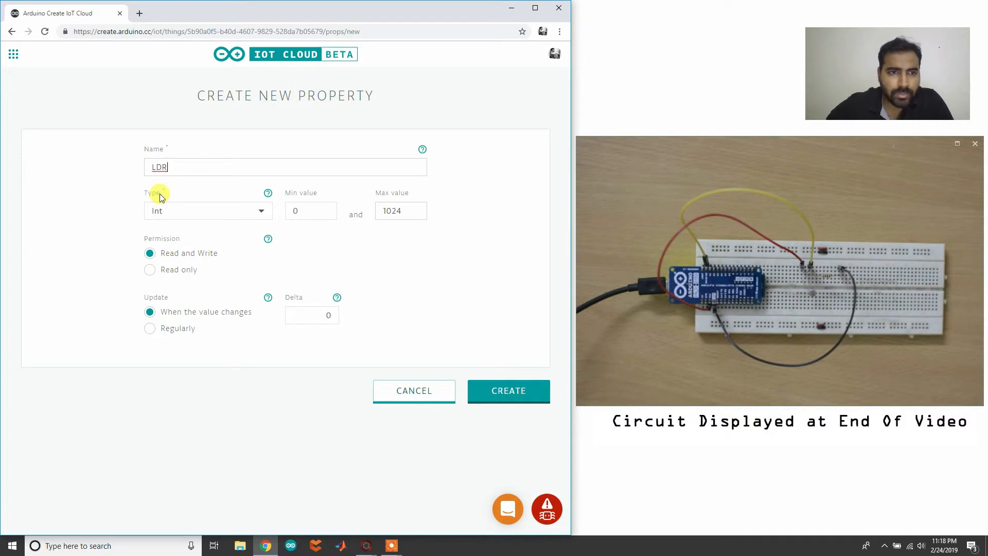
{"action": "mouse_move", "coordinate": [152, 275]}
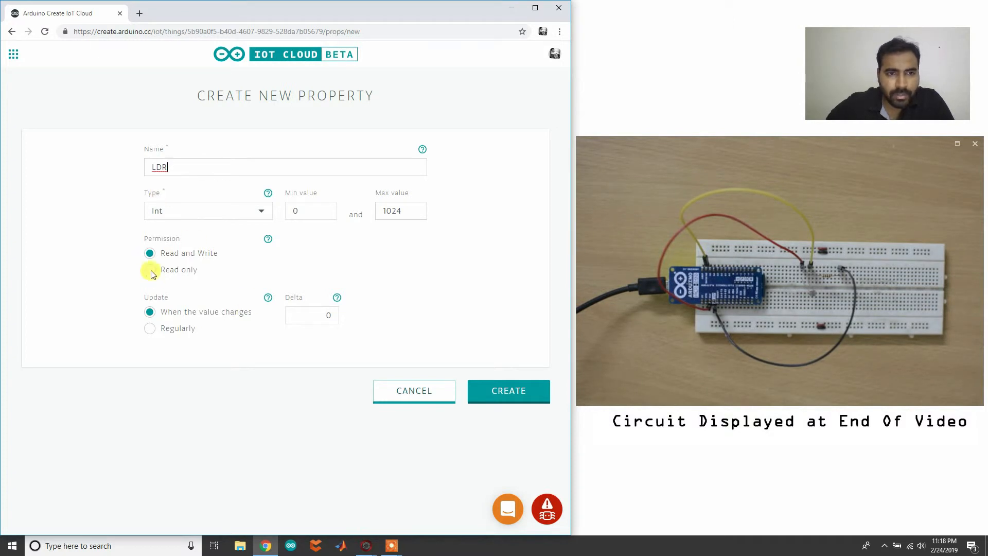
- Make LDR read-only, updating regularly every second, and create the property
{"action": "left_click", "coordinate": [150, 269]}
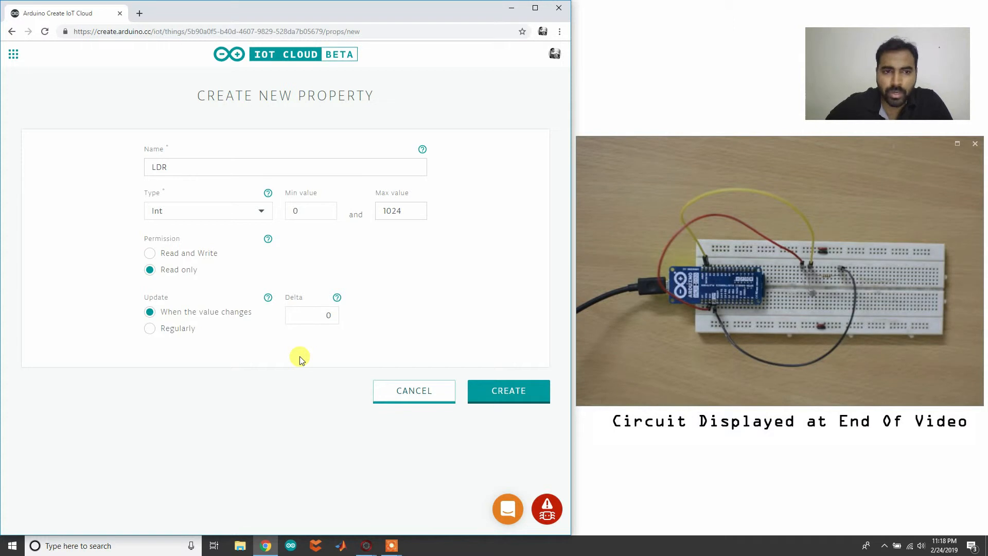
{"action": "mouse_move", "coordinate": [150, 328]}
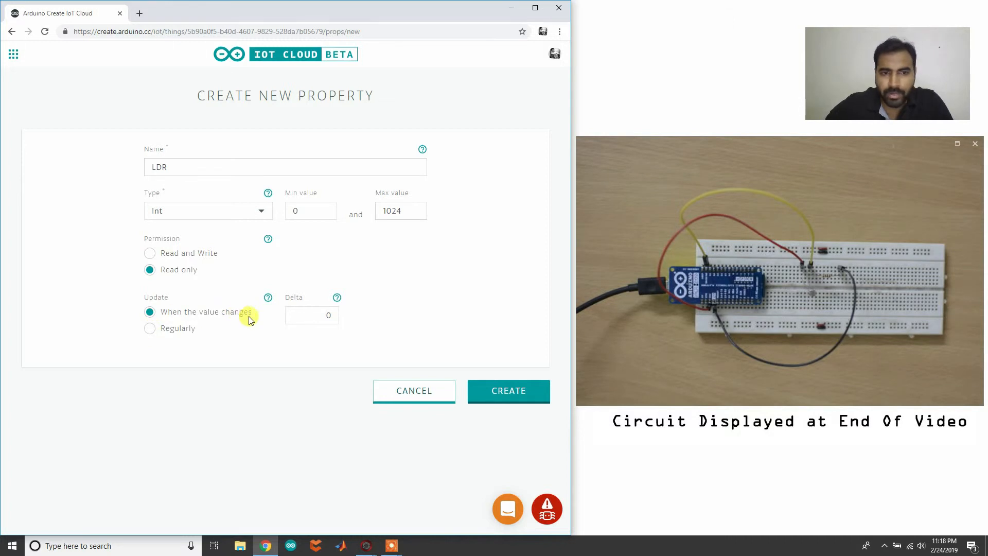
{"action": "left_click", "coordinate": [150, 329]}
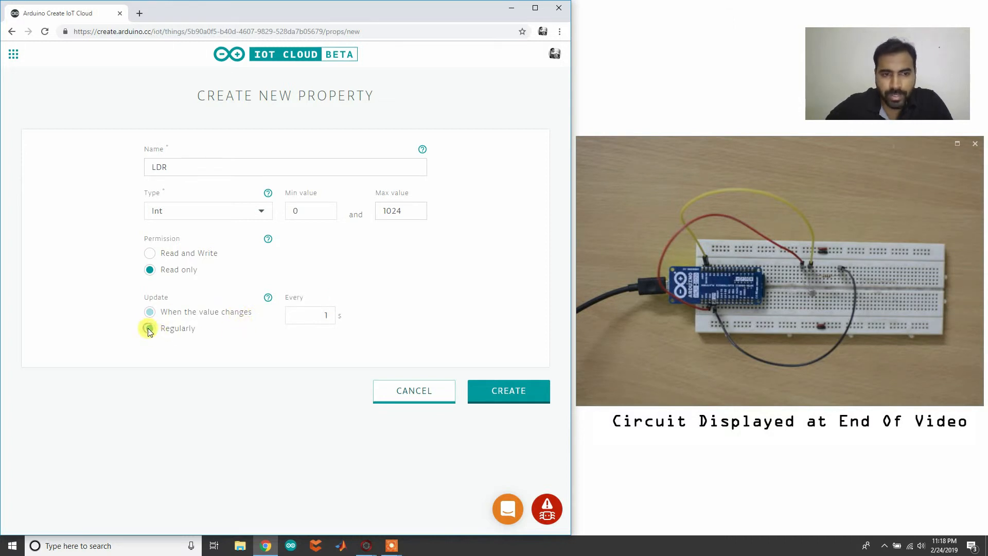
{"action": "left_click", "coordinate": [149, 328]}
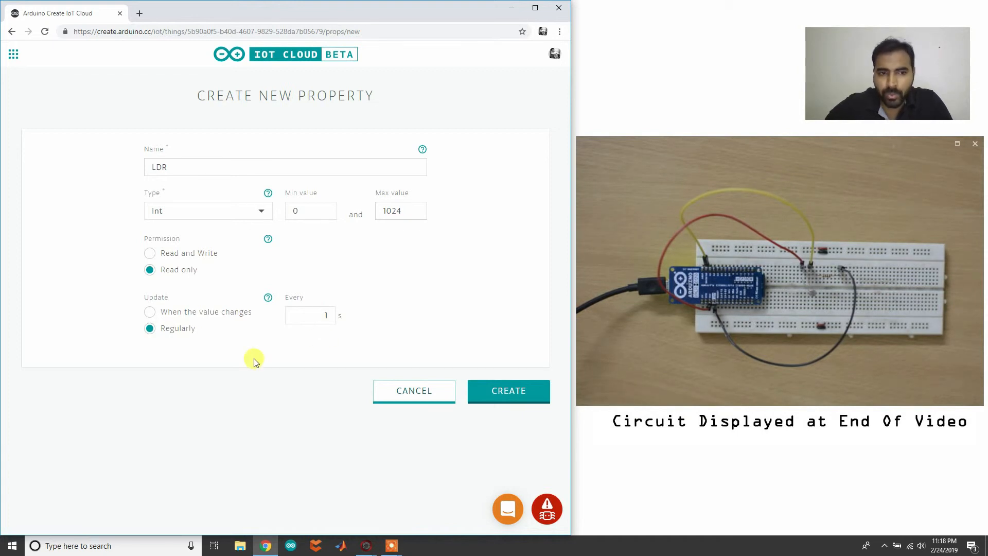
{"action": "mouse_move", "coordinate": [308, 331]}
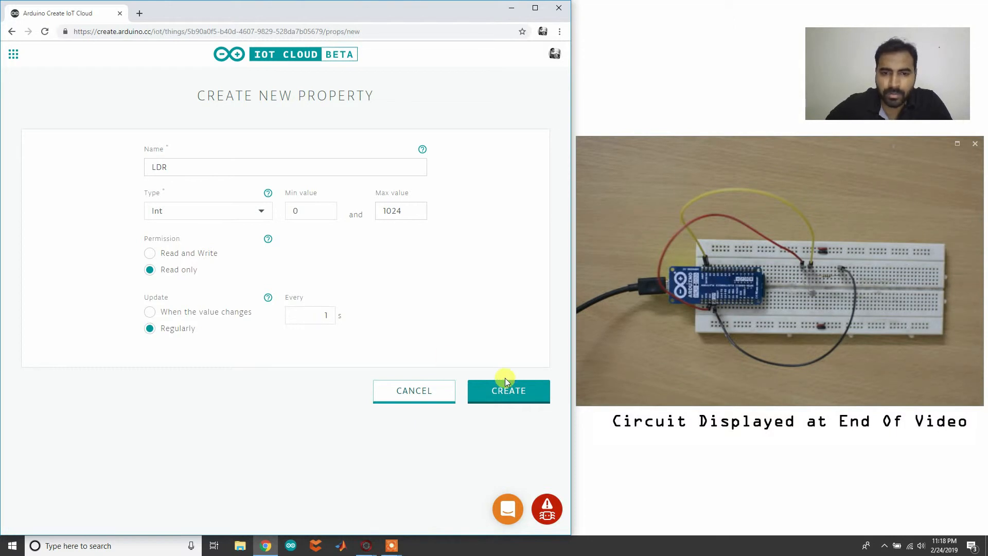
{"action": "left_click", "coordinate": [509, 391]}
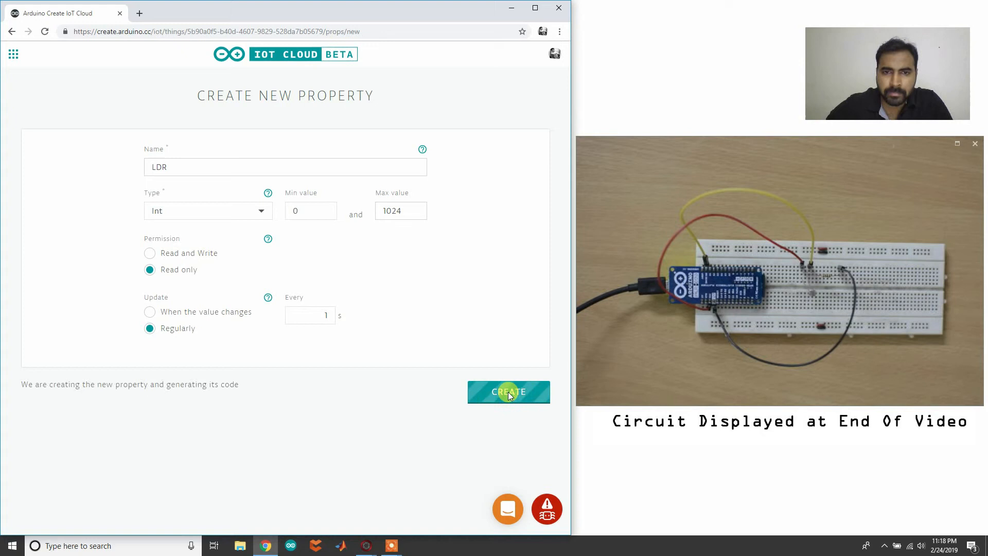
{"action": "left_click", "coordinate": [508, 391]}
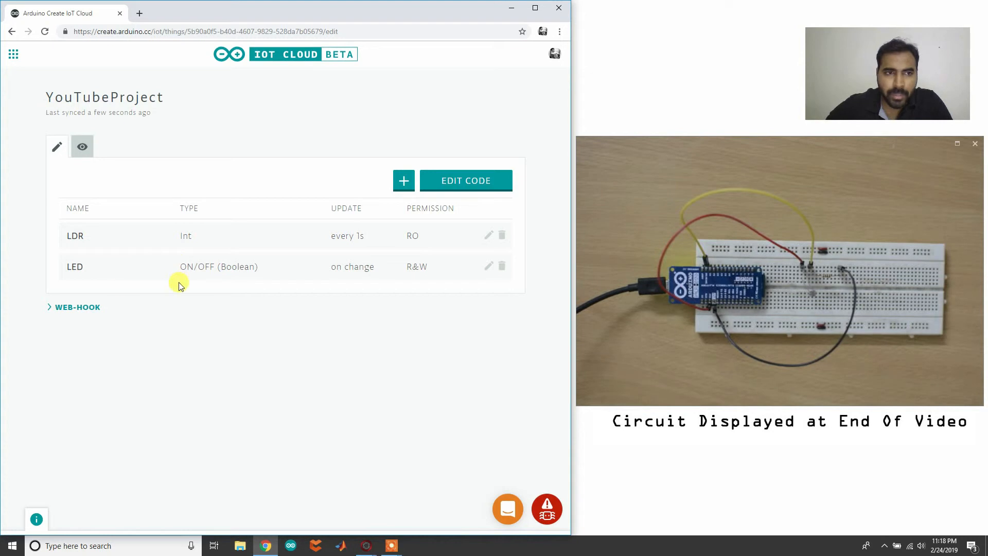
{"action": "mouse_move", "coordinate": [100, 321]}
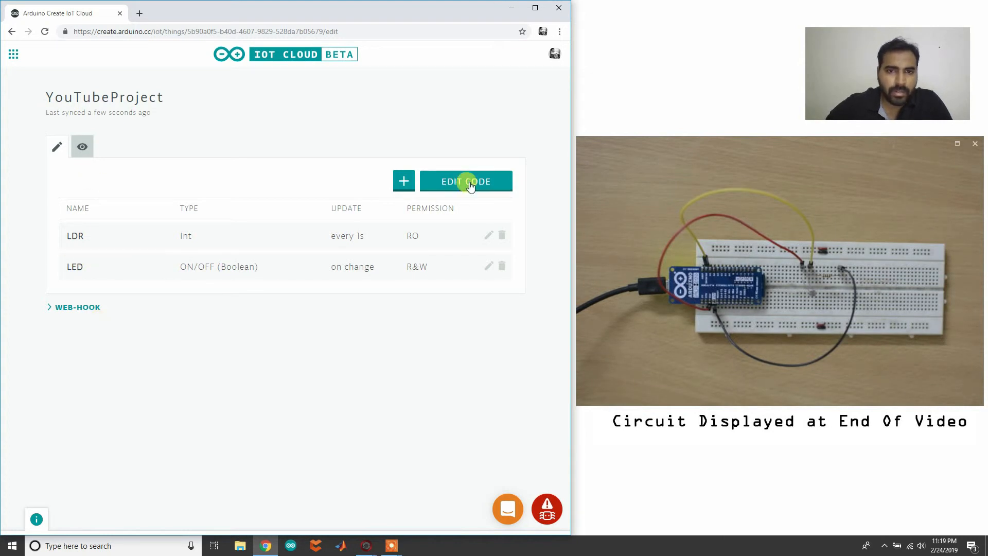
- Open the YouTubeProject sketch in the Arduino Web Editor via EDIT CODE
{"action": "left_click", "coordinate": [465, 182]}
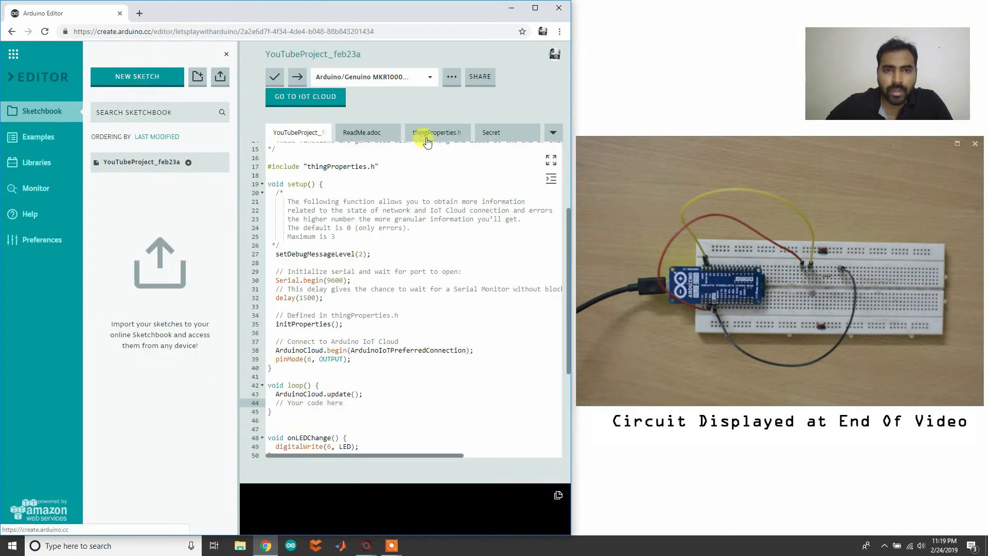
{"action": "left_click", "coordinate": [436, 132]}
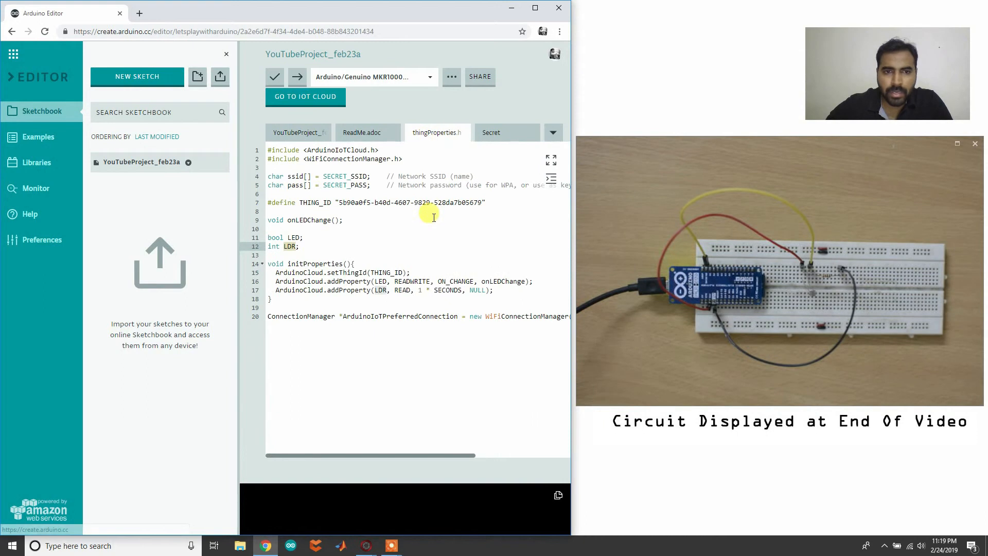
{"action": "double_click", "coordinate": [290, 246]}
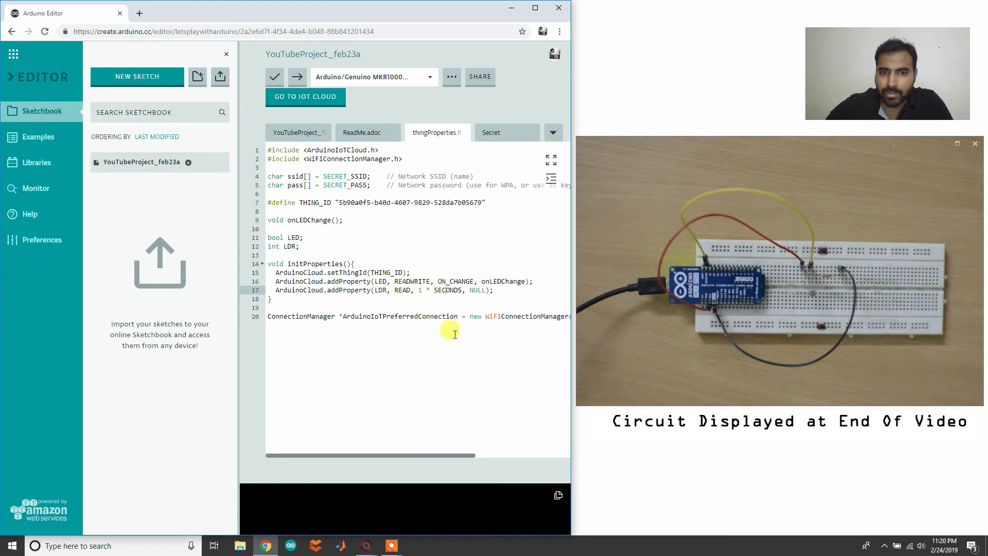
{"action": "mouse_move", "coordinate": [413, 342]}
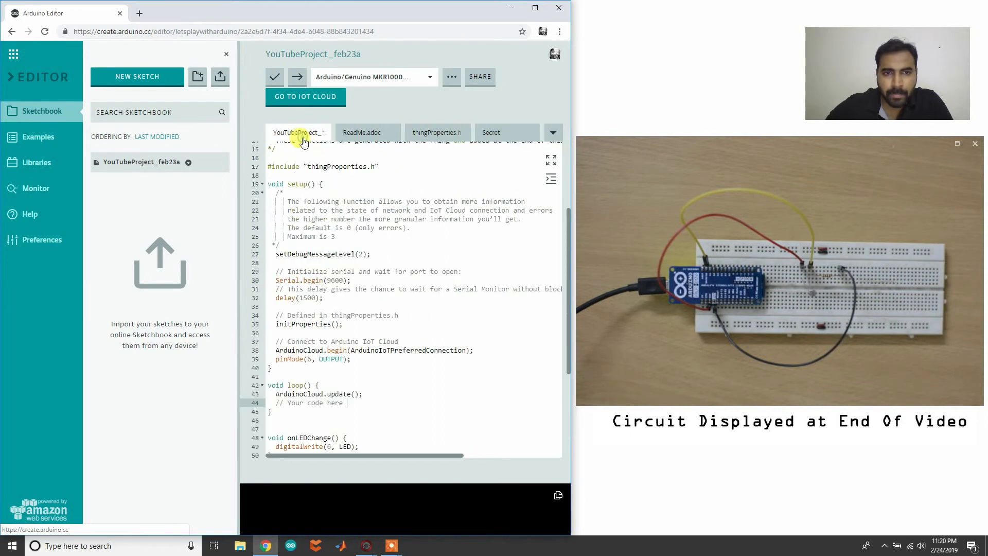
- Write 'LDR = analogRead(A0);' in loop() and upload the sketch to the board
{"action": "scroll", "scroll_direction": "down", "scroll_amount": 3}
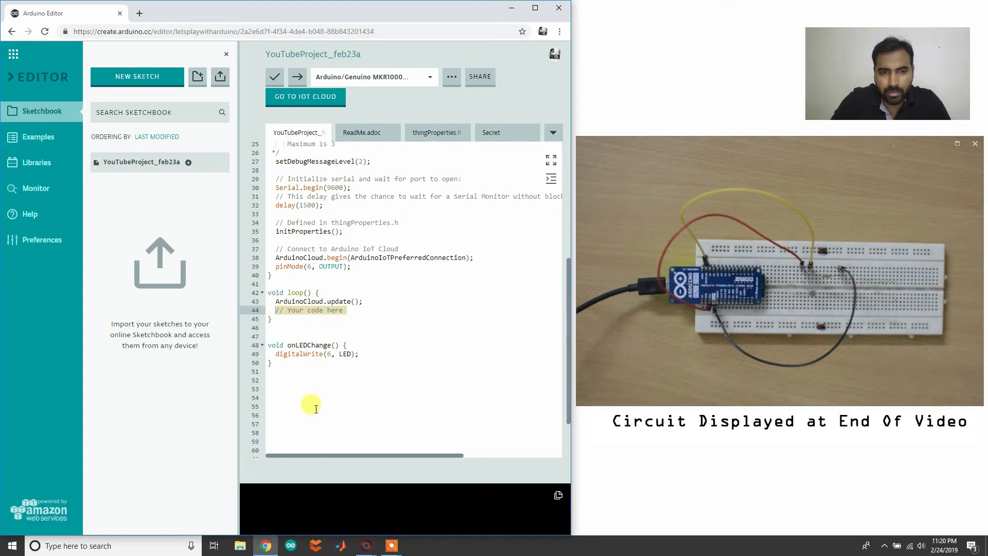
{"action": "type", "text": "LDR"}
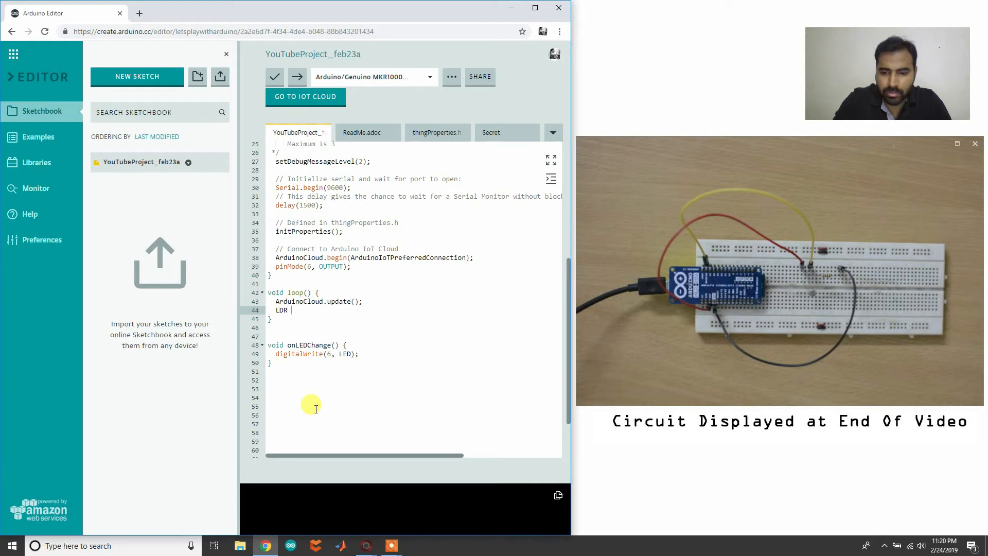
{"action": "type", "text": "= analo"}
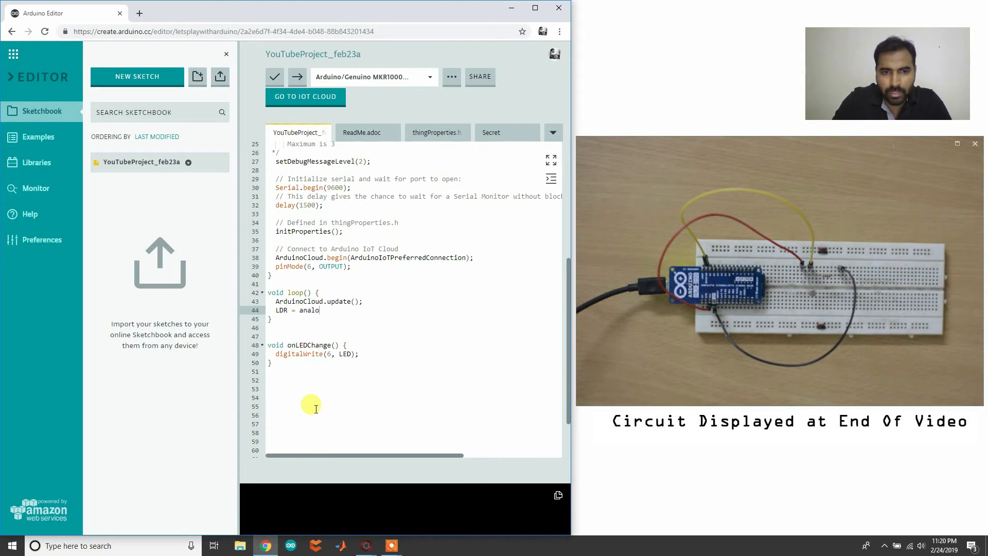
{"action": "type", "text": "gRead()"}
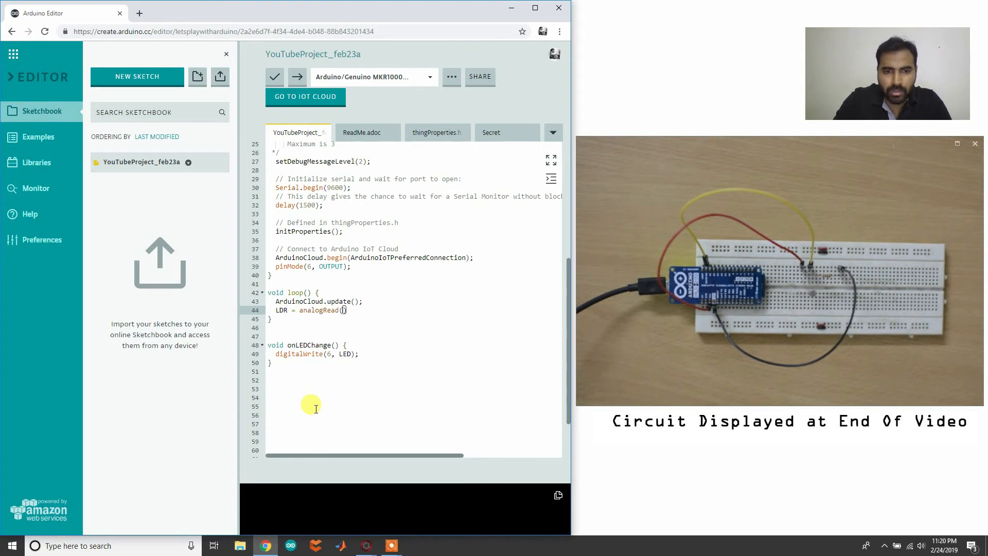
{"action": "type", "text": "A0"}
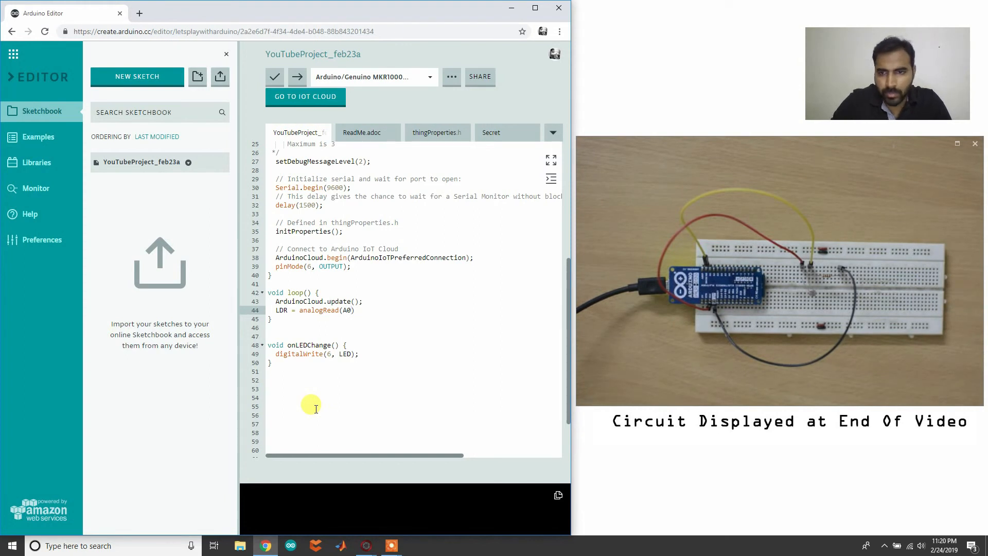
{"action": "key", "text": "Backspace"}
{"action": "type", "text": ";"}
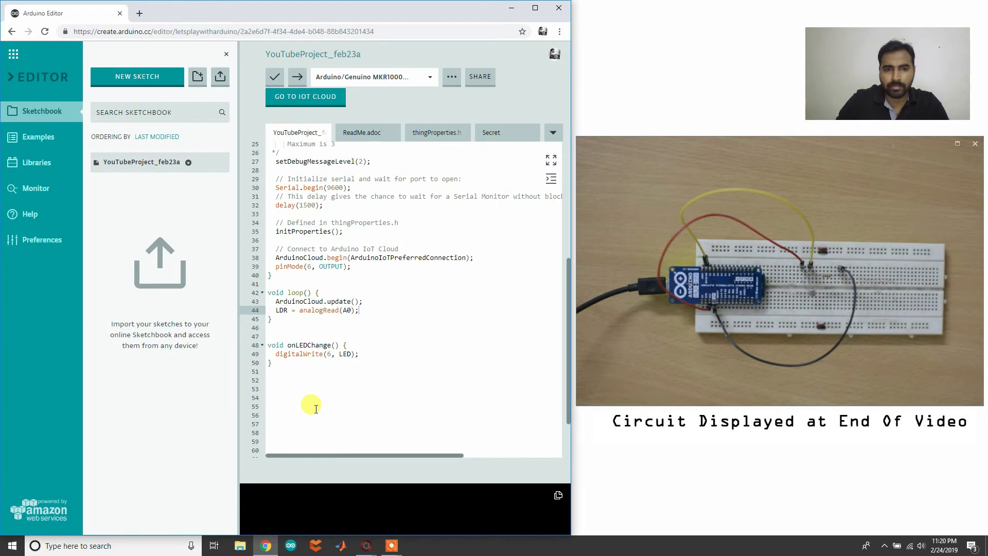
{"action": "mouse_move", "coordinate": [395, 331]}
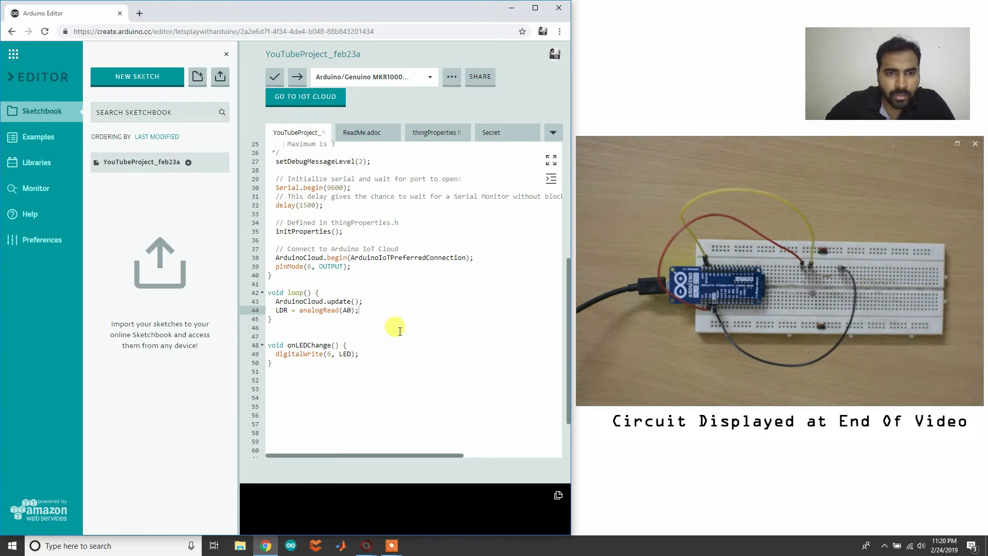
{"action": "left_click", "coordinate": [274, 76]}
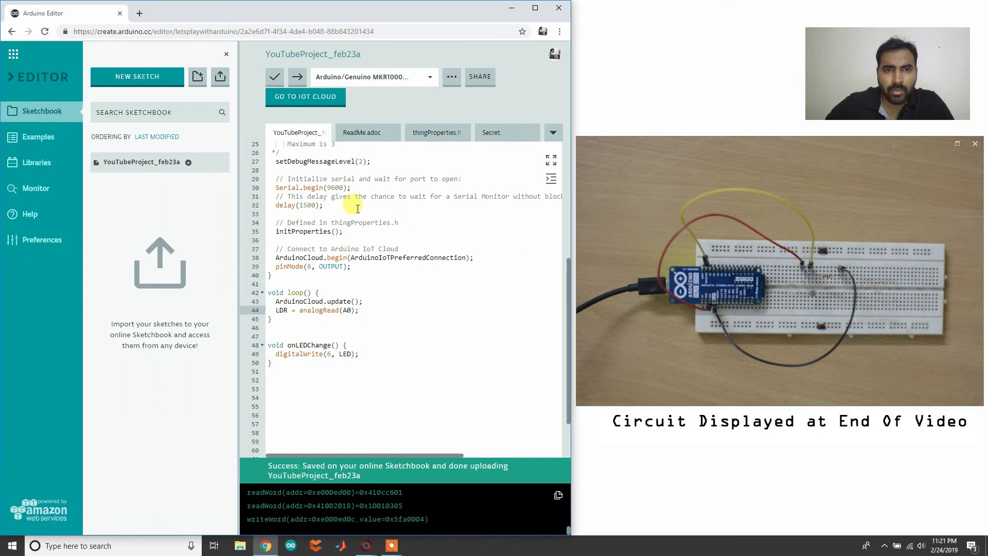
{"action": "mouse_move", "coordinate": [305, 97]}
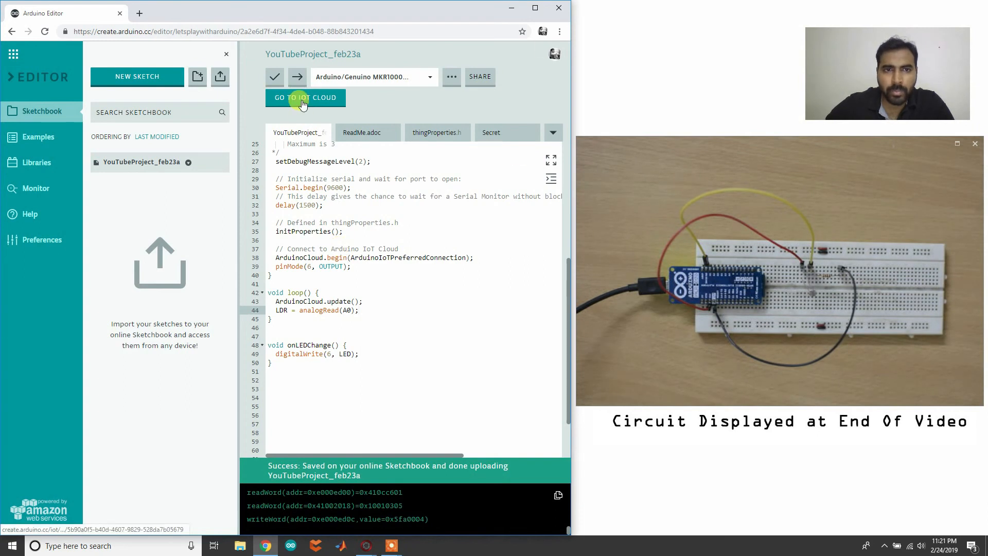
- Return to YouTubeProject in IoT Cloud and view its dashboard showing the LDR reading
{"action": "left_click", "coordinate": [305, 97]}
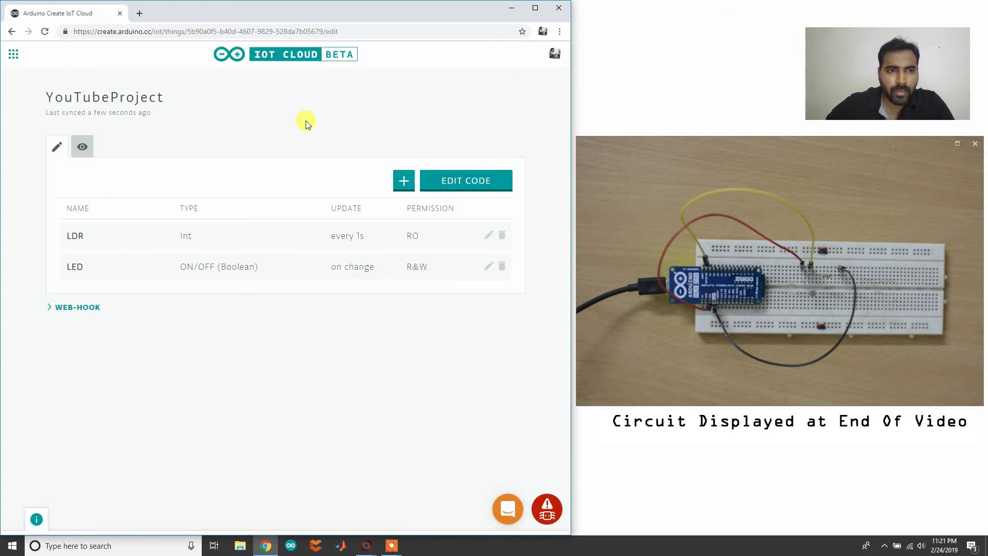
{"action": "left_click", "coordinate": [82, 146]}
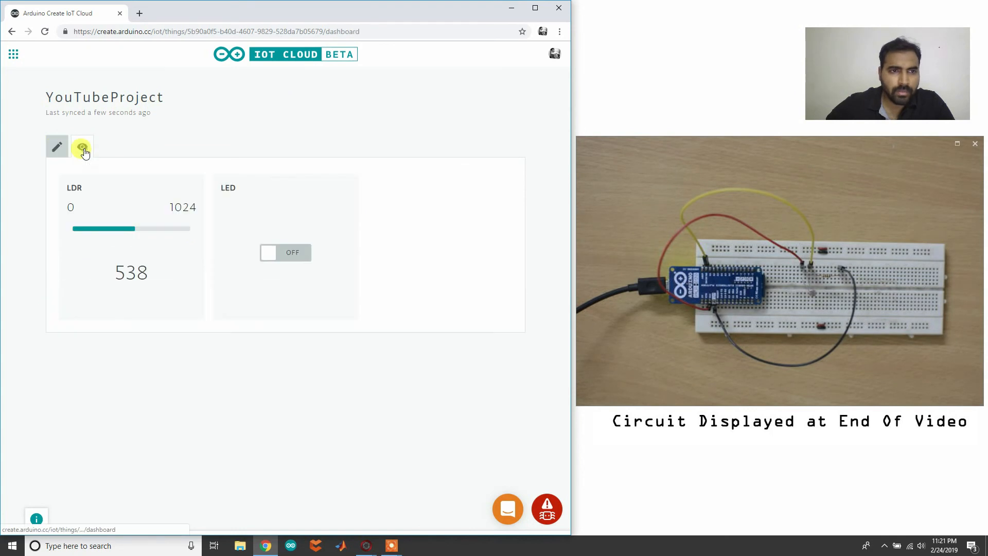